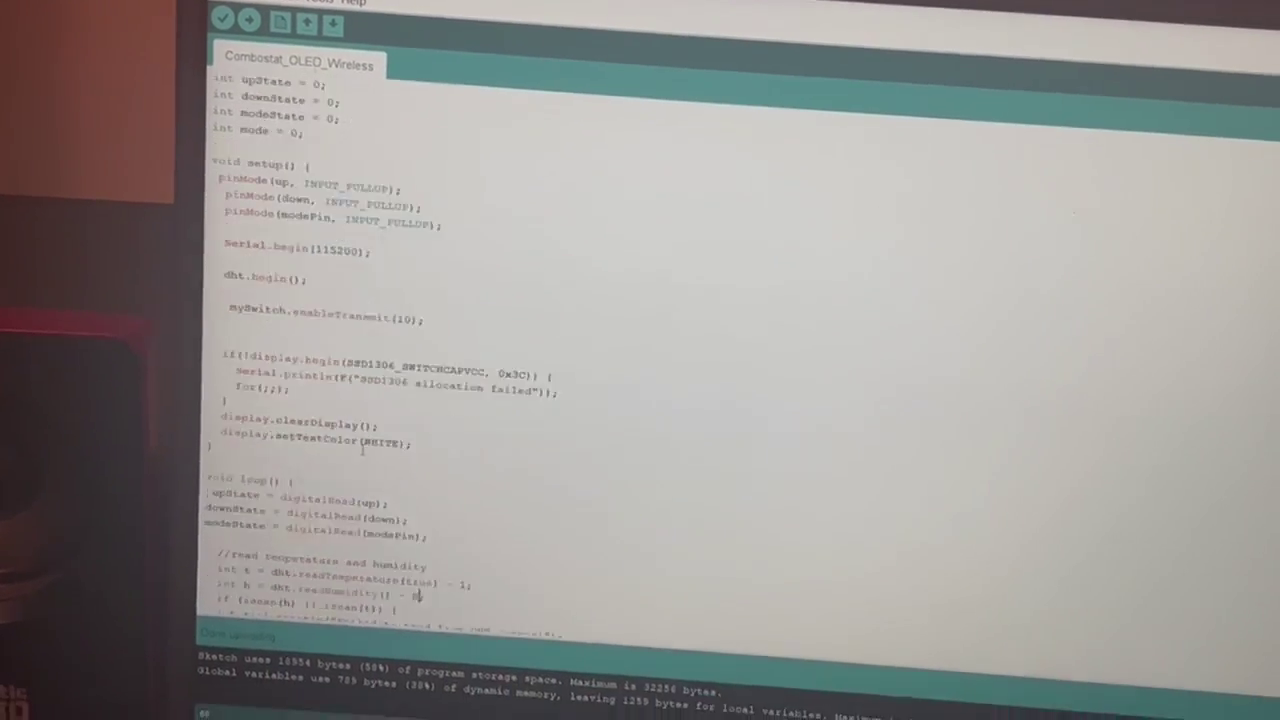
{"action": "scroll", "scroll_direction": "down", "scroll_amount": 3}
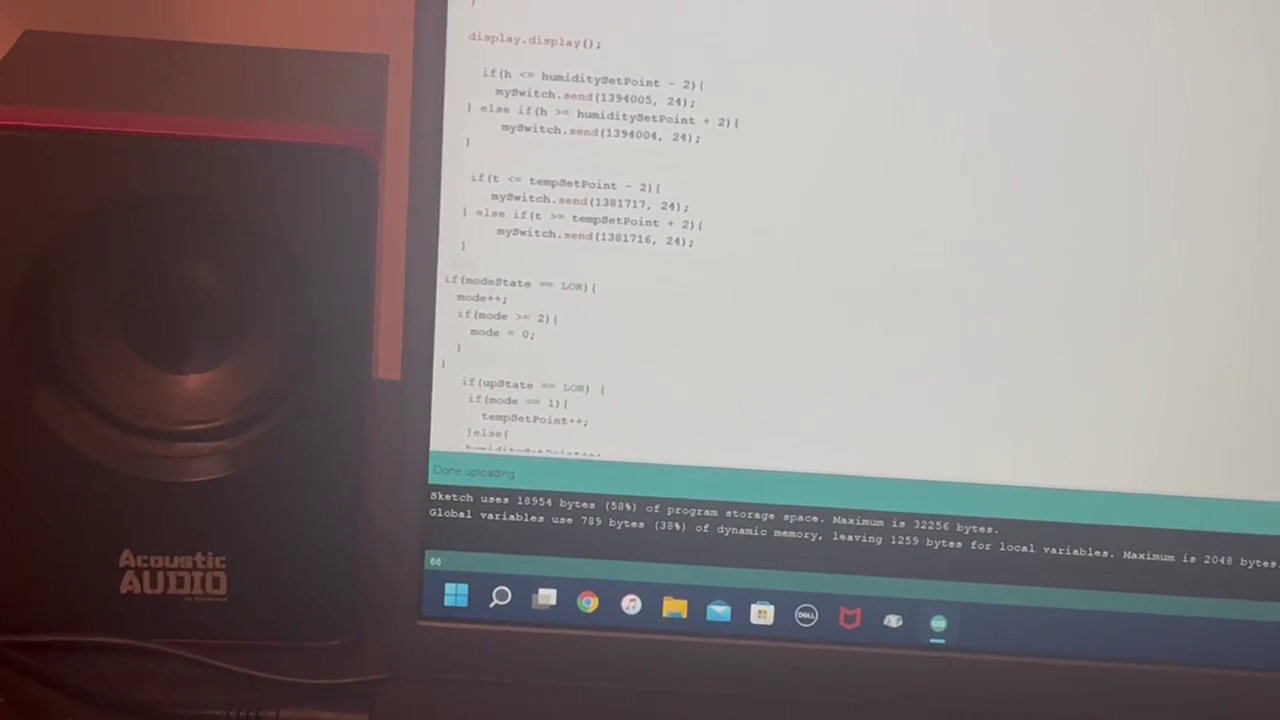
{"action": "scroll", "scroll_direction": "down", "scroll_amount": 3}
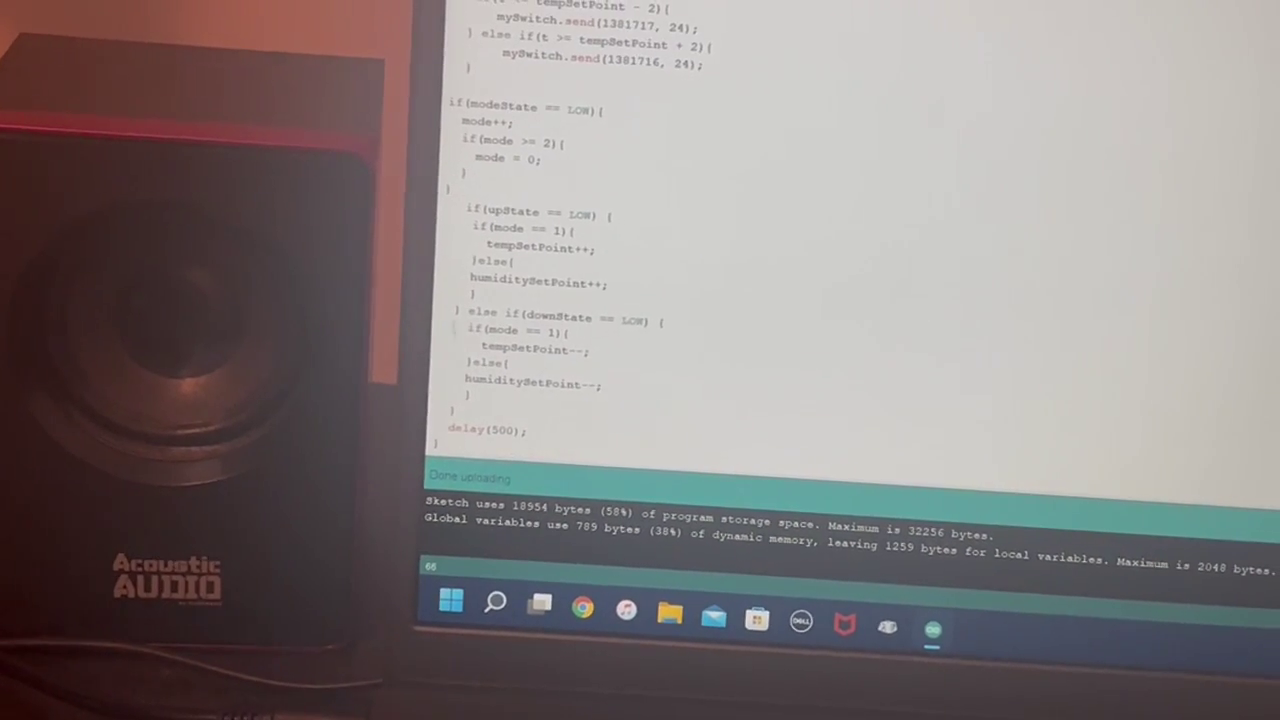